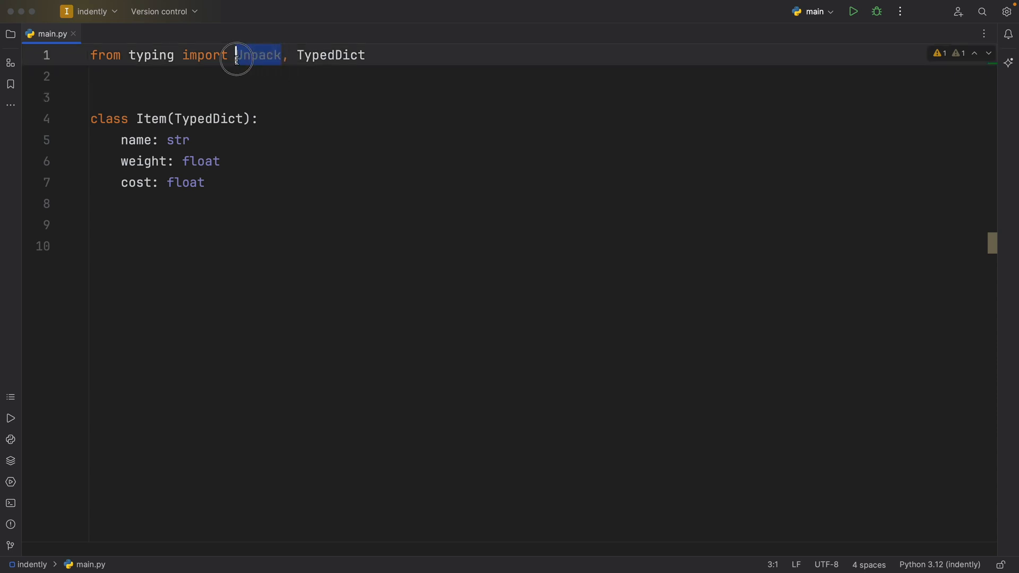
- Review the Unpack/TypedDict imports and the Item TypedDict fields, then add blank lines below the class
click(293, 119)
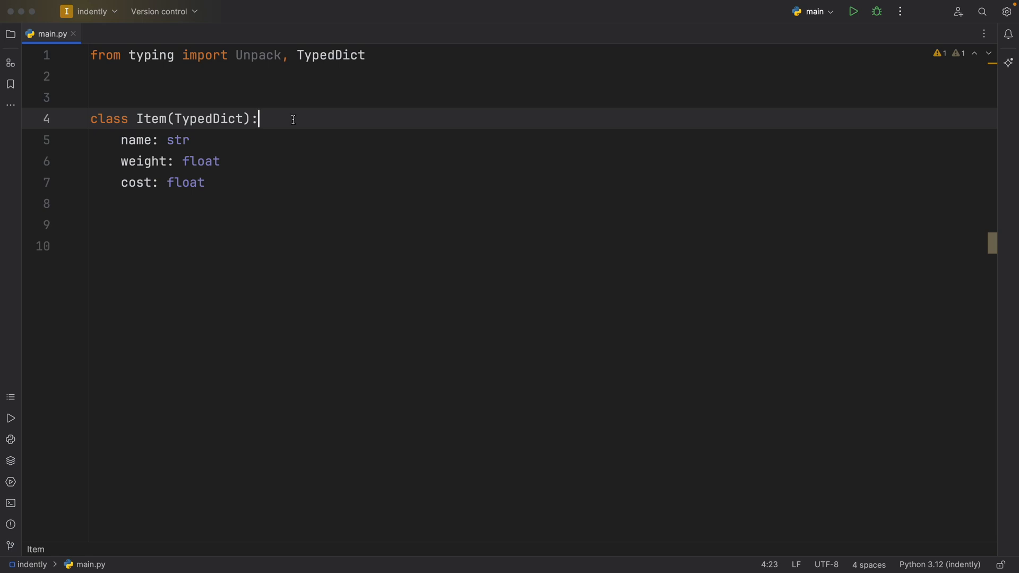
double_click(330, 55)
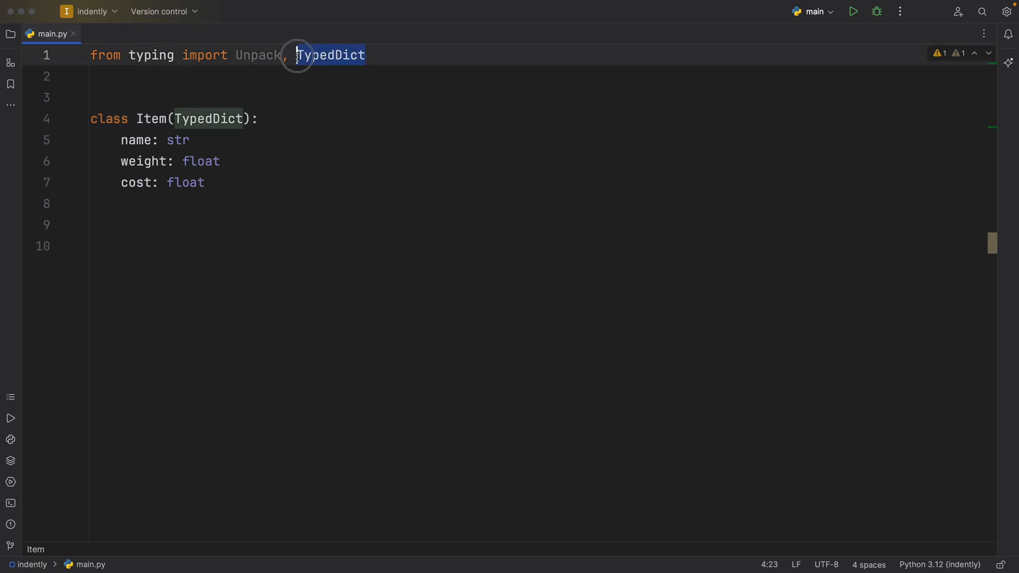
click(190, 140)
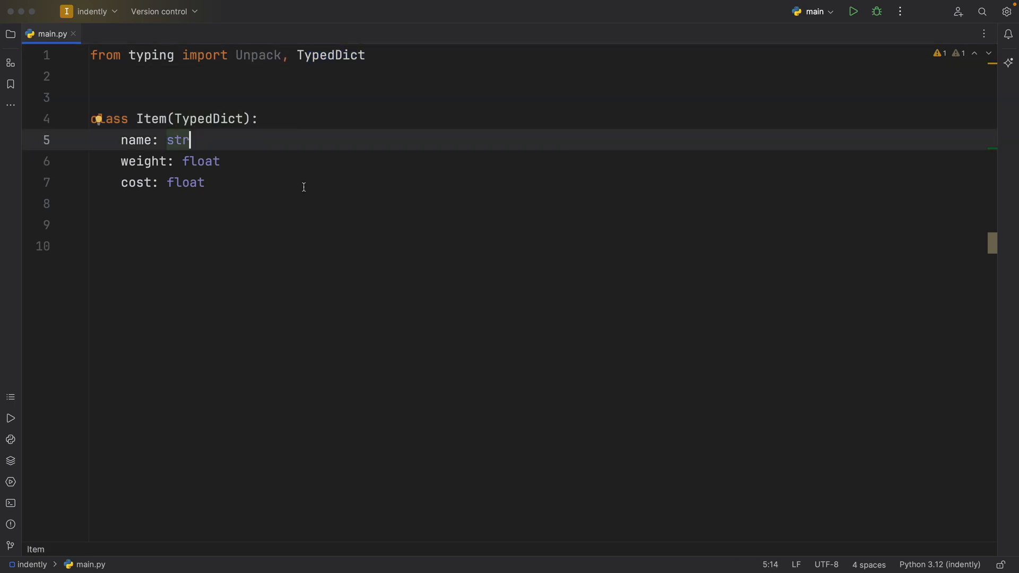
mouse_move(127, 105)
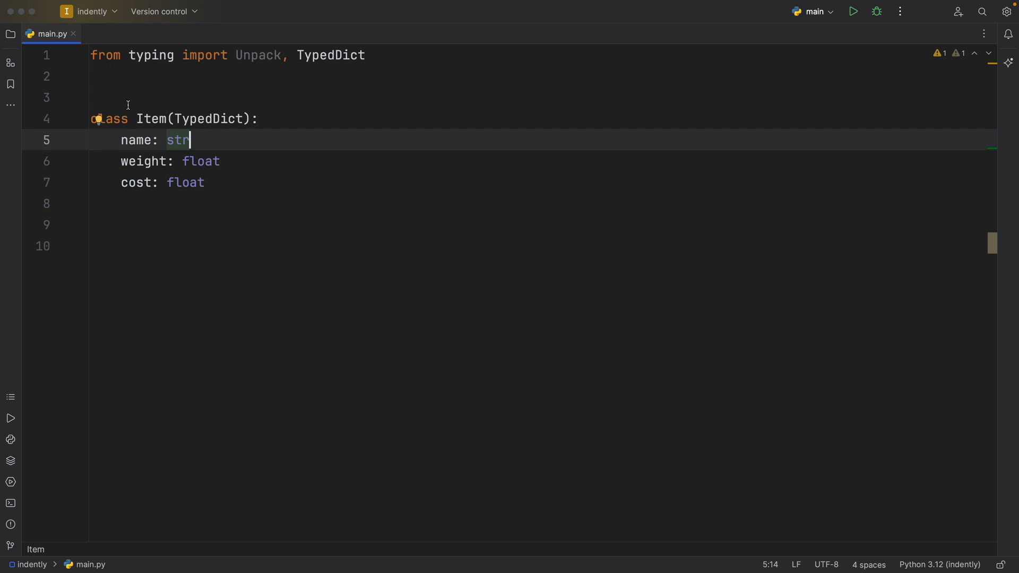
click(151, 118)
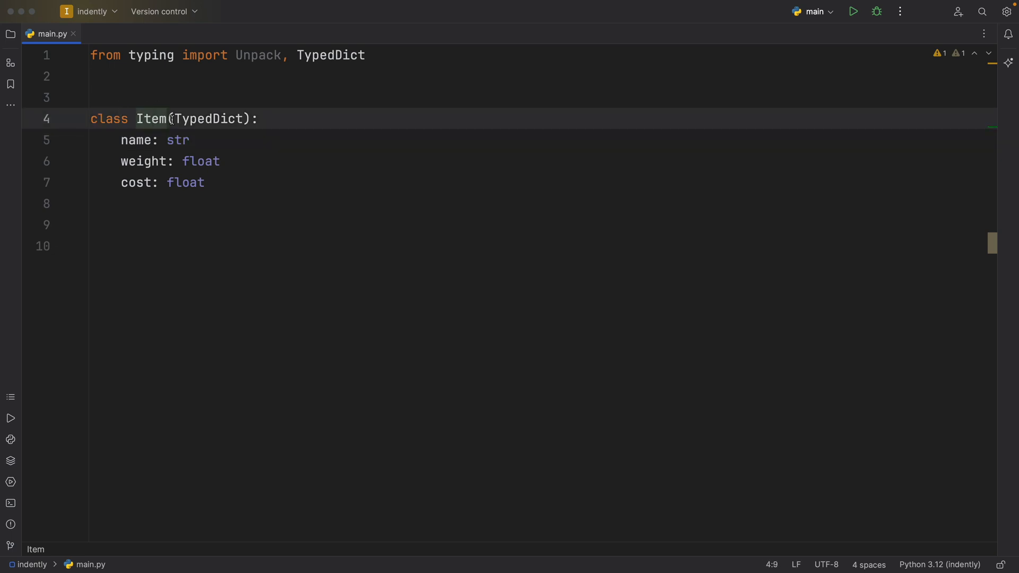
double_click(208, 118)
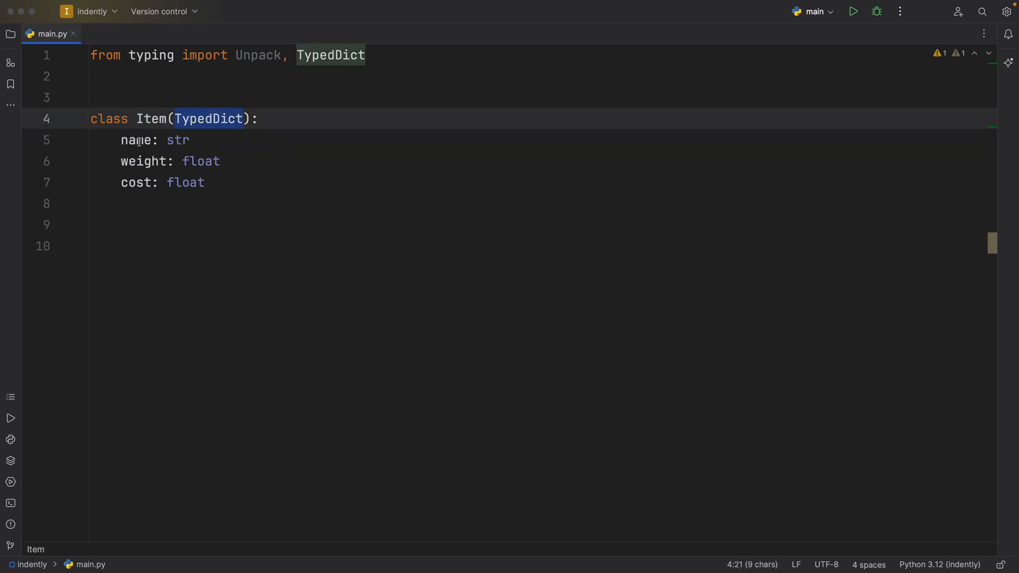
click(129, 141)
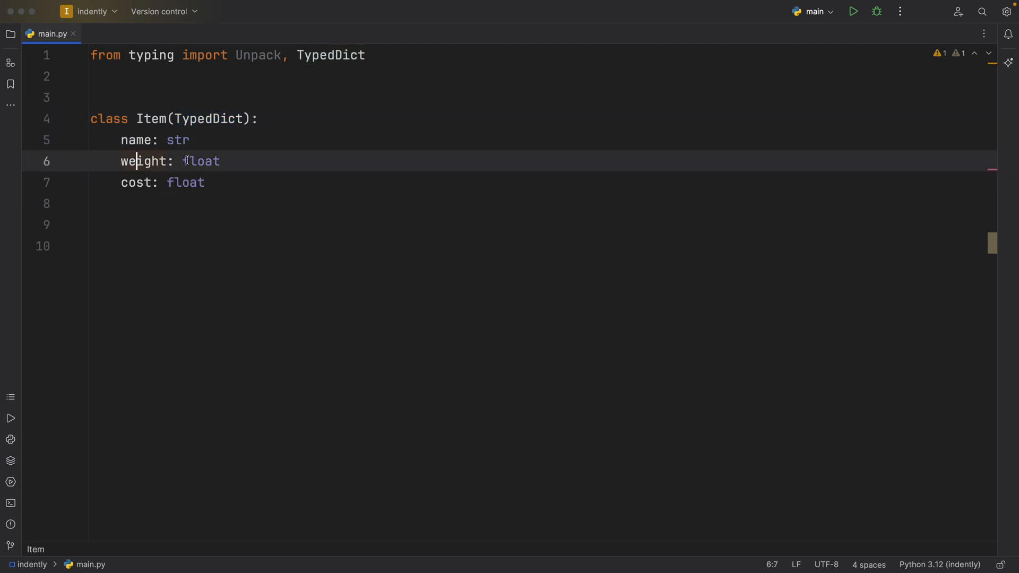
click(187, 183)
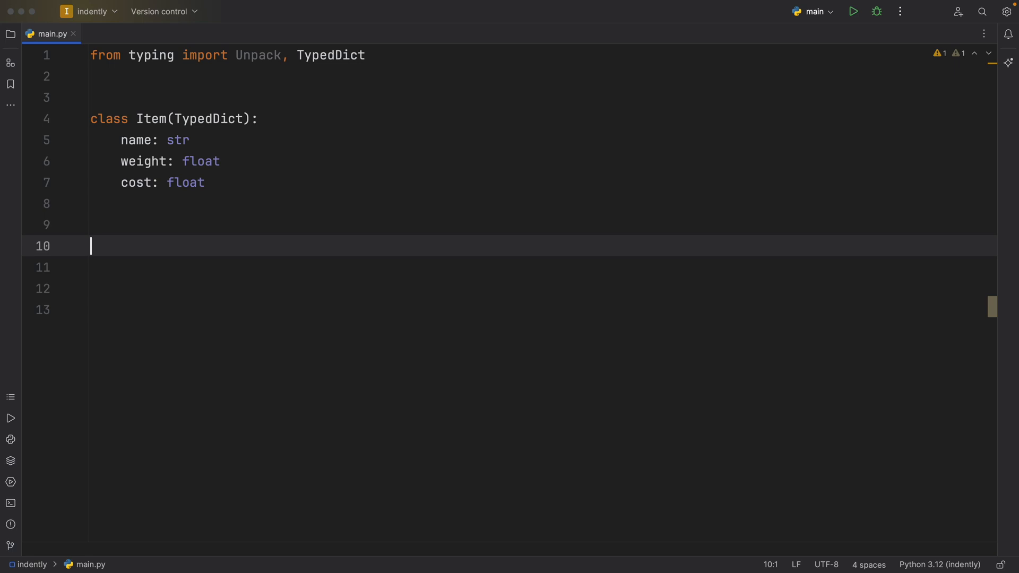
- Define info(**kwargs: Unpack[Item]) -> None, completing Item from autocomplete
text(def info)
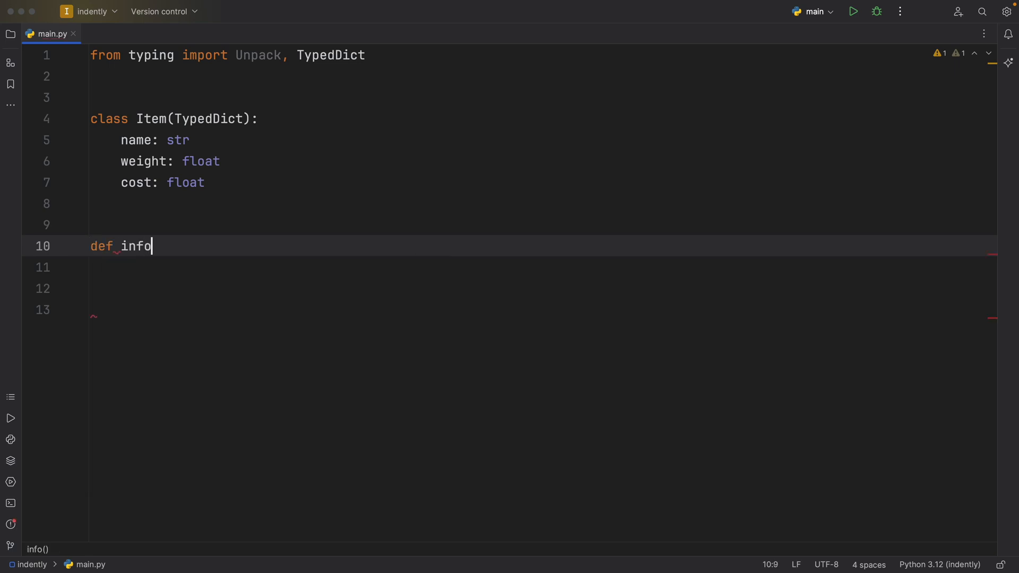
text(())
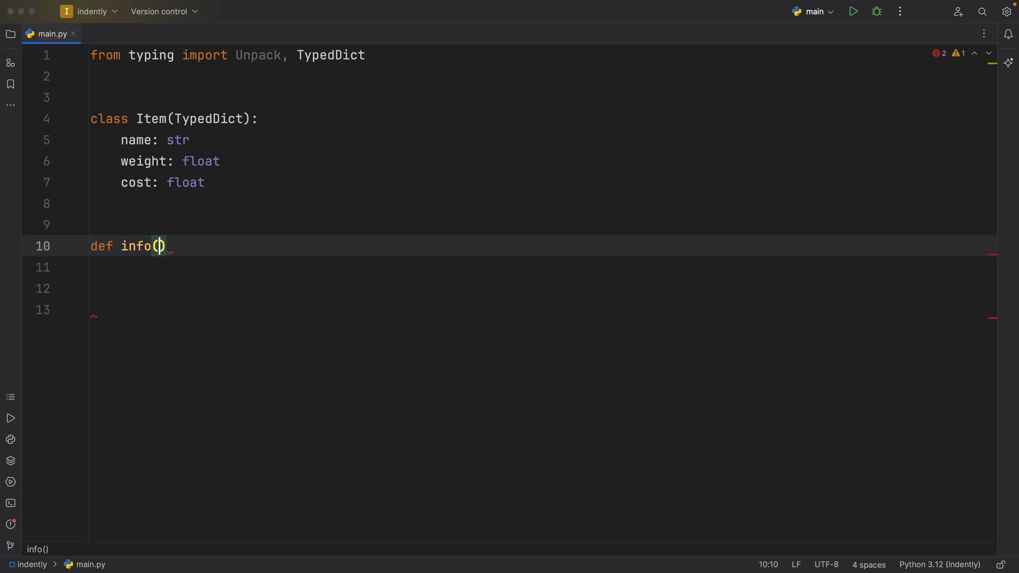
text(**kwargs:)
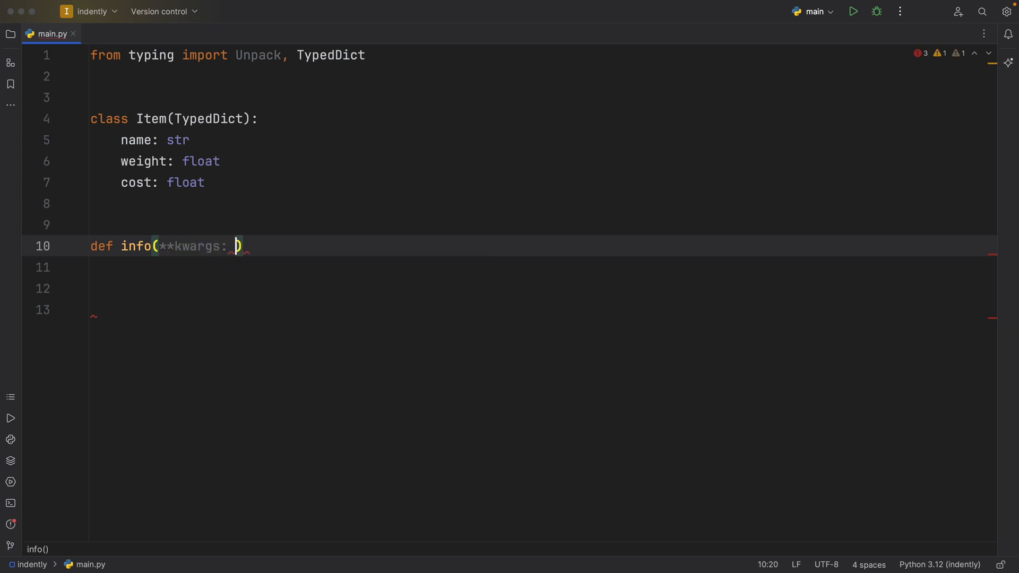
text(Unpack)
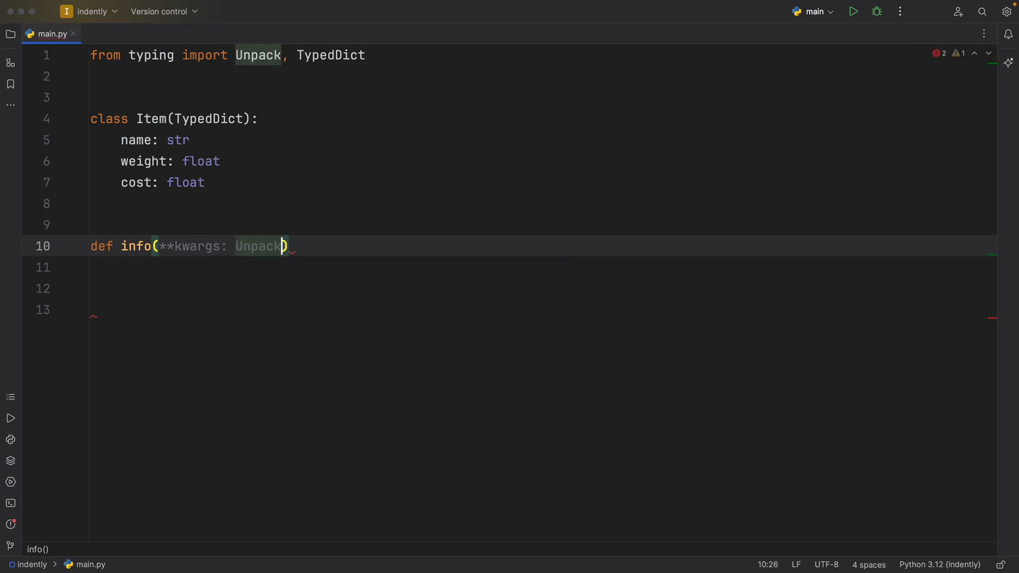
text([])
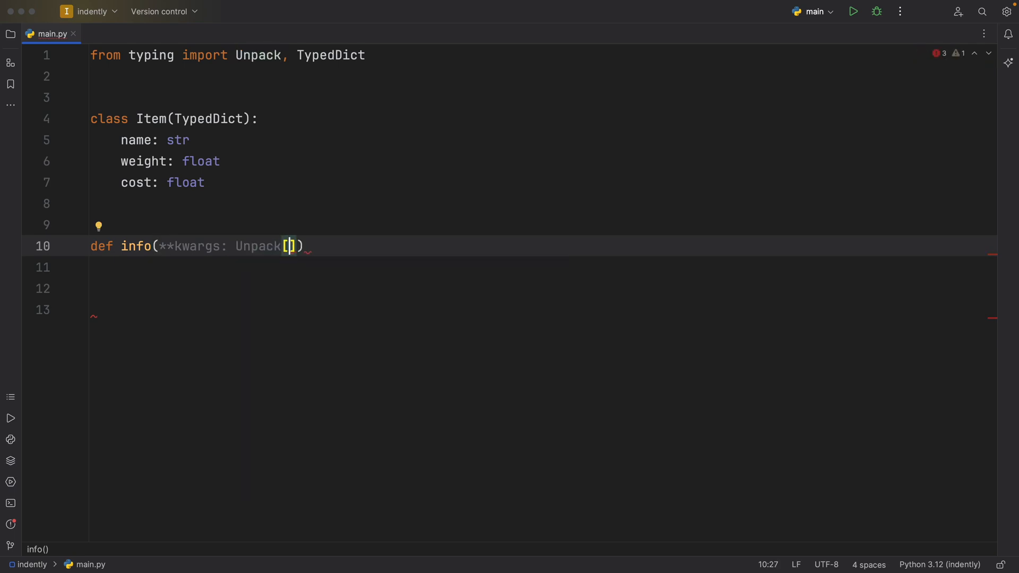
text(I)
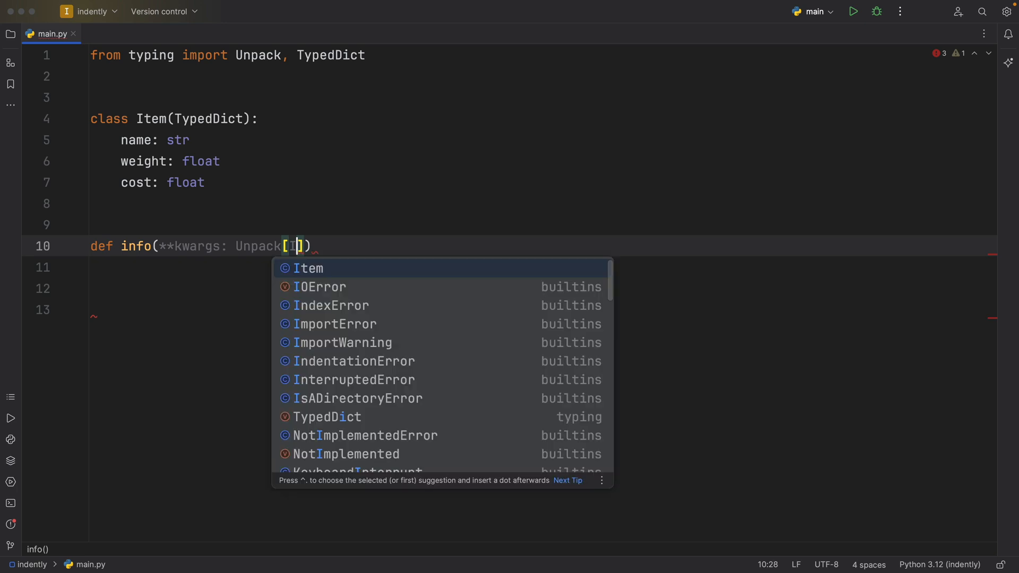
click(308, 269)
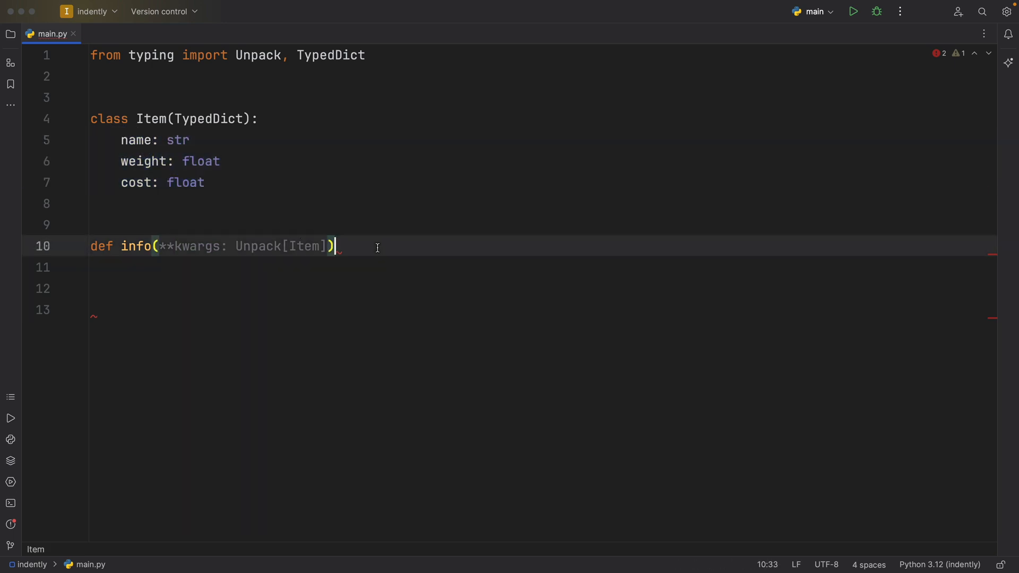
text(-> None:)
click(541, 268)
text(p)
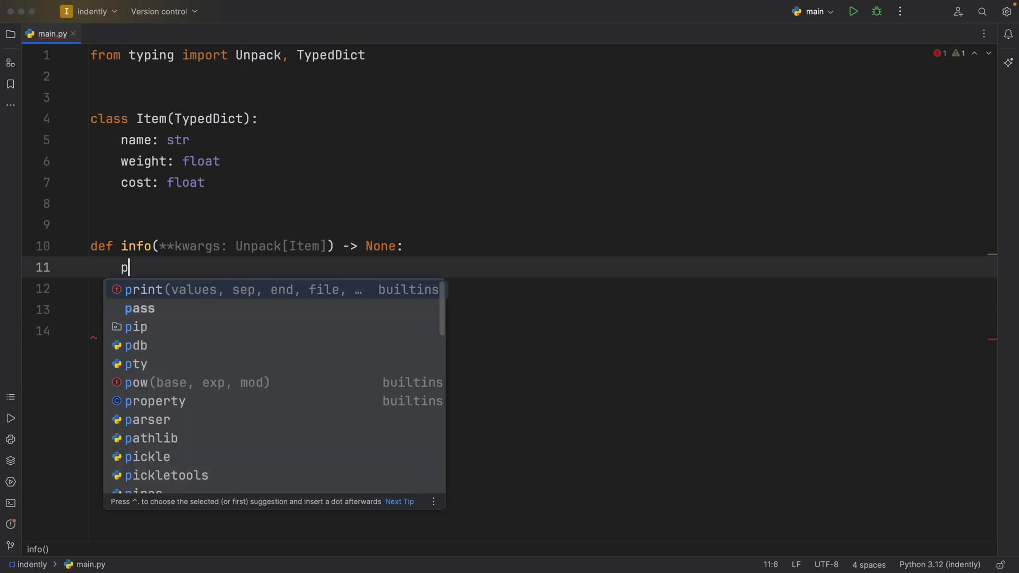
- Give info a body that prints kwargs
text(rint(kwargs))
click(541, 331)
text(if __name__ == '__main__':)
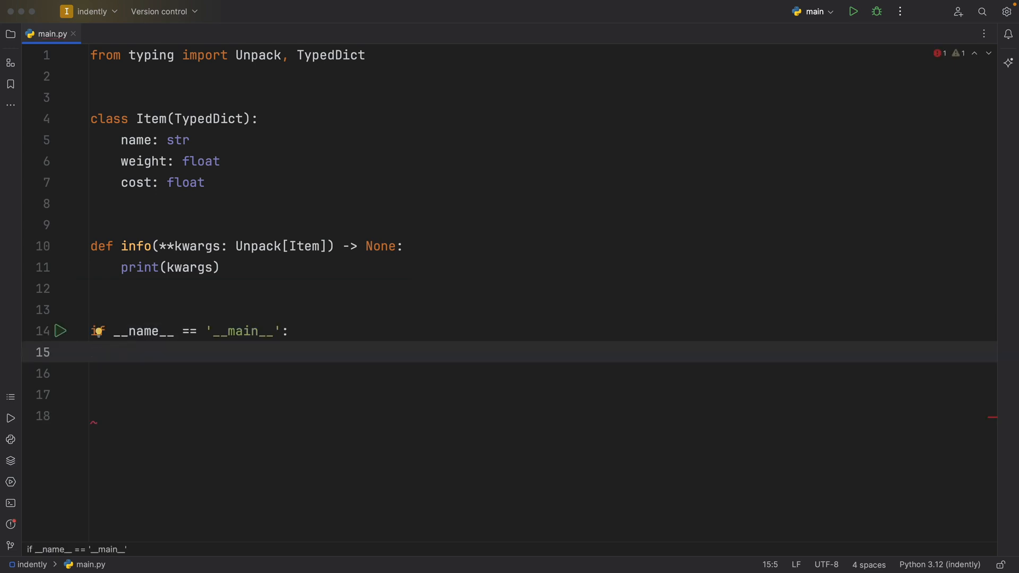
- Under the main guard, call info(banana=1), a key not among Item's name, weight and cost
text(info()
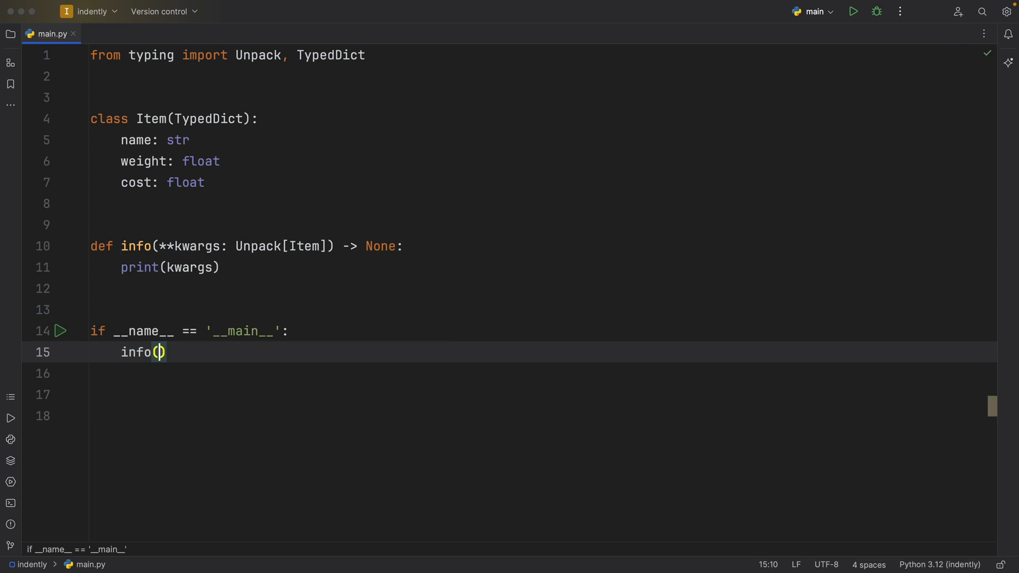
mouse_move(235, 297)
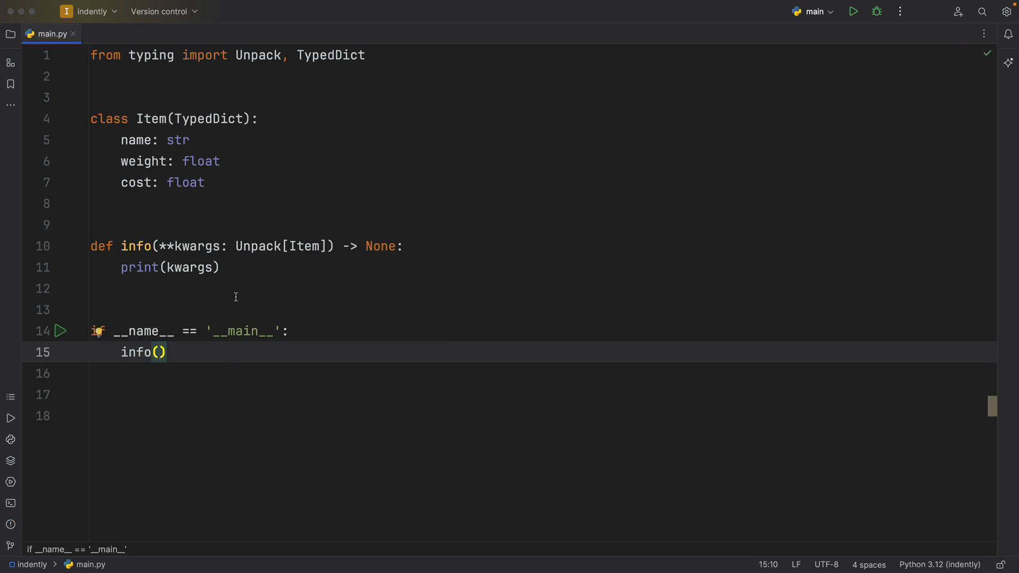
drag(122, 140, 205, 183)
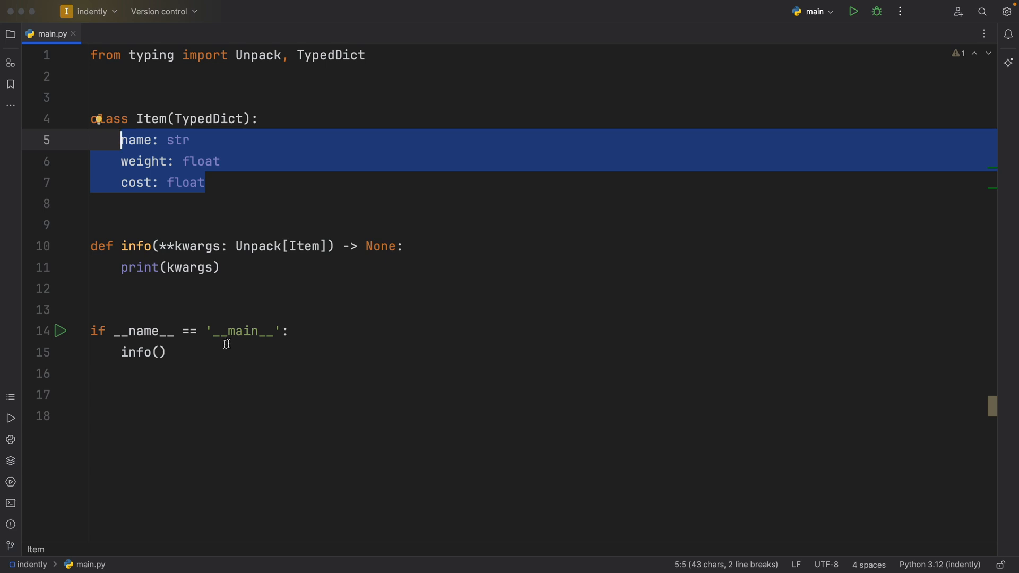
click(156, 353)
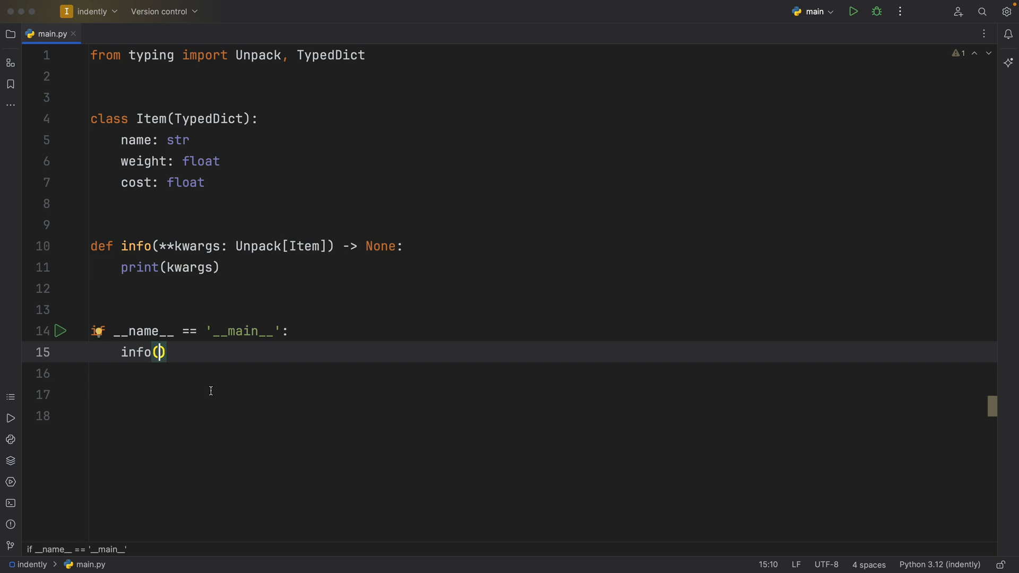
text(b)
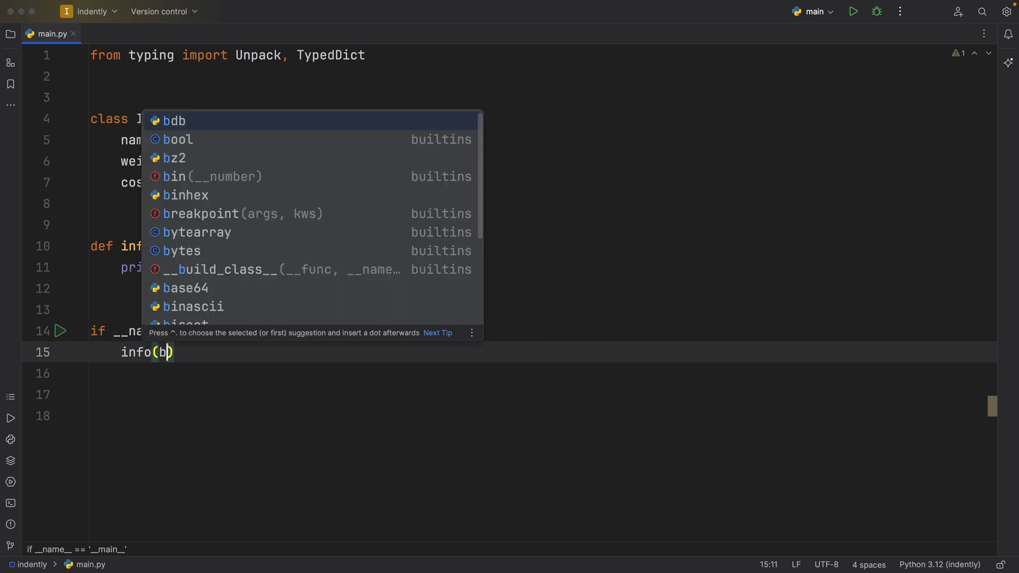
text(anana=1)
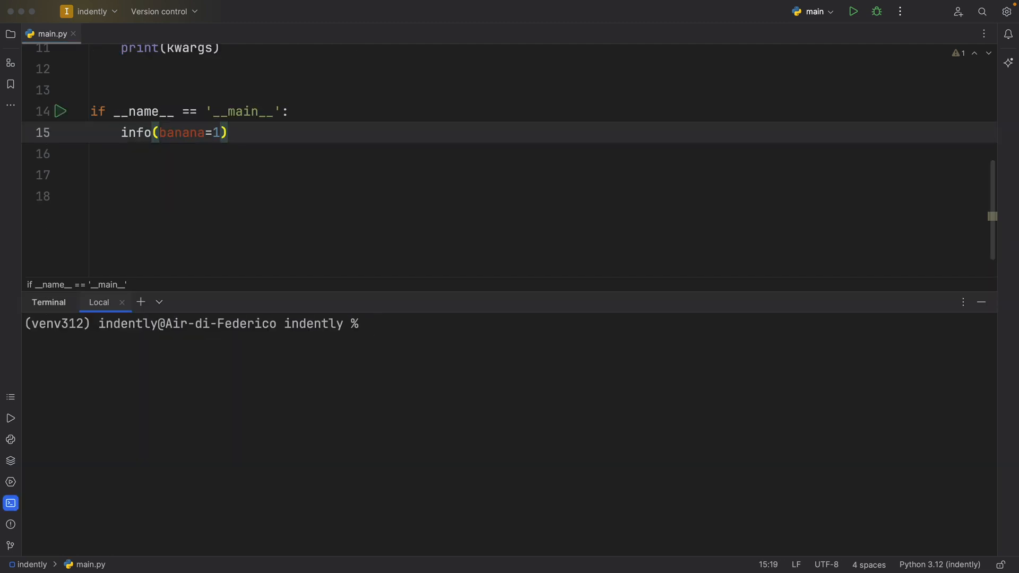
- Run mypy main.py in the terminal, which reports Unpack support is experimental
text(mypy main.py)
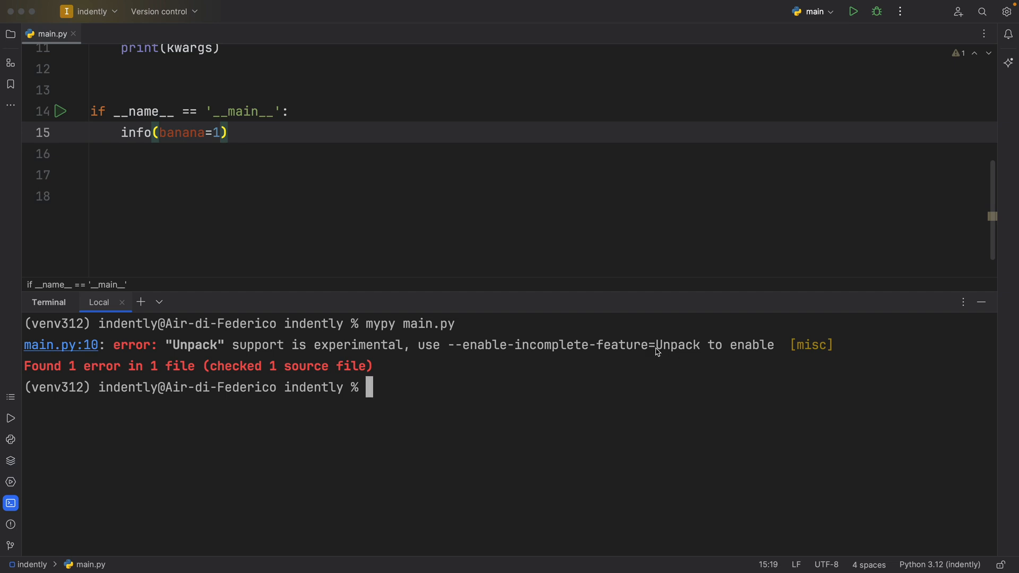
text(mypy main.py)
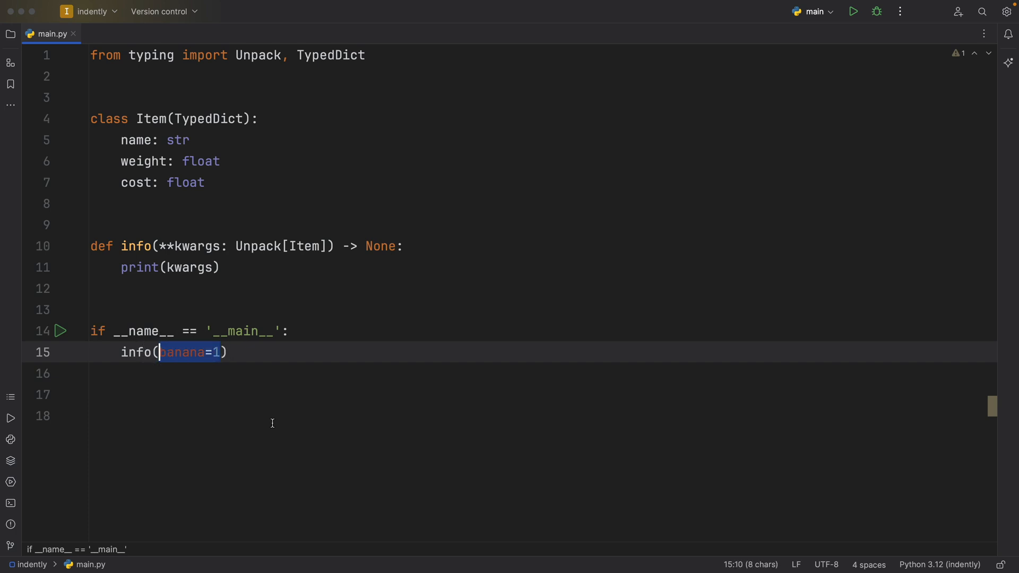
- Change the call to info(name='Banana', weight=3)
text(n)
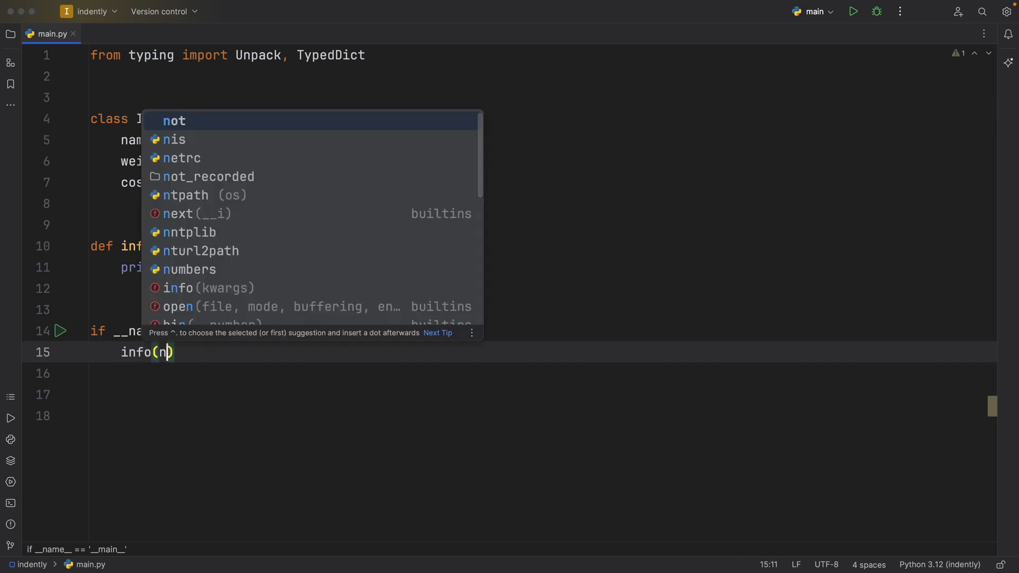
text(ame=)
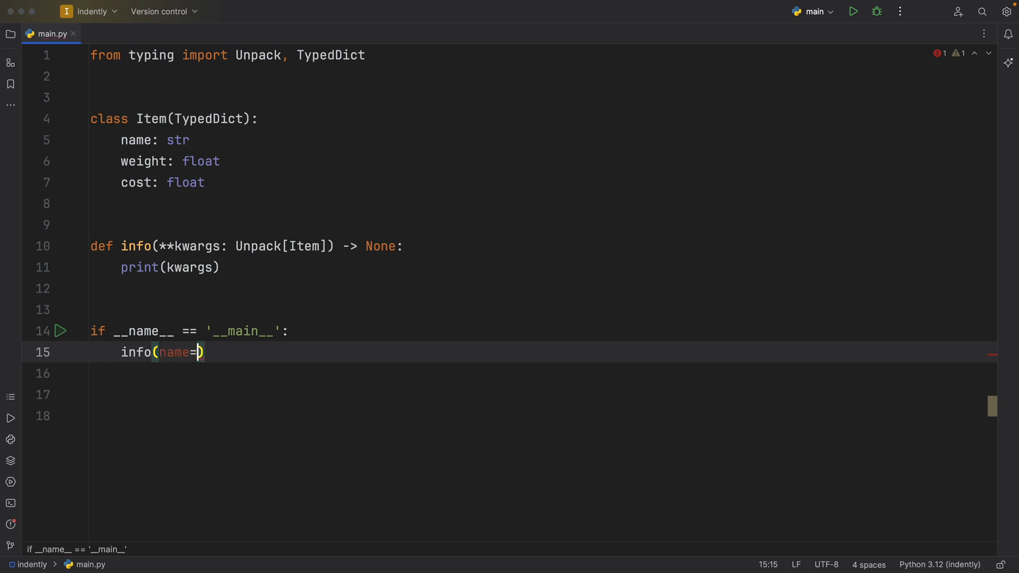
text('Banana')
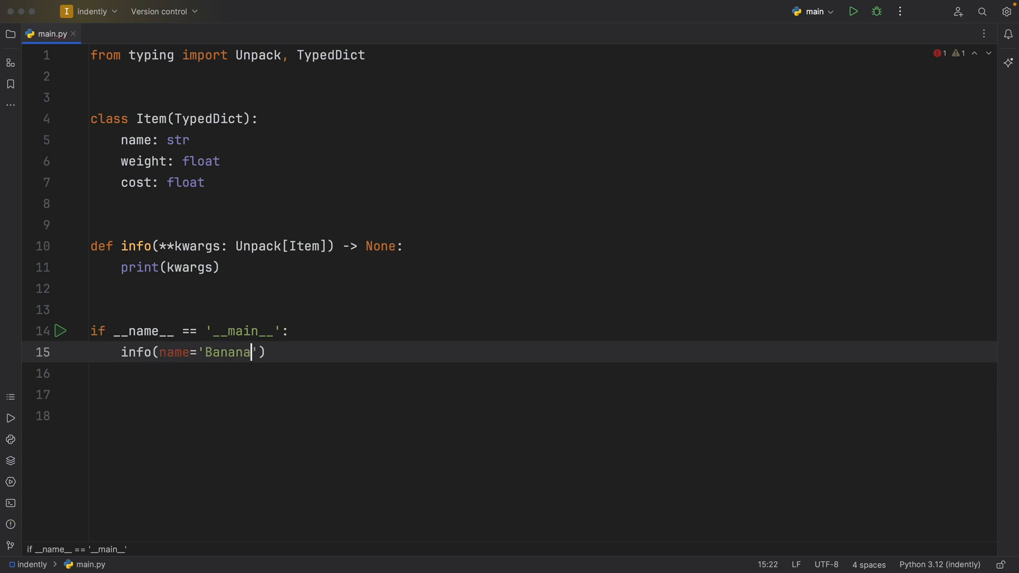
text(, w)
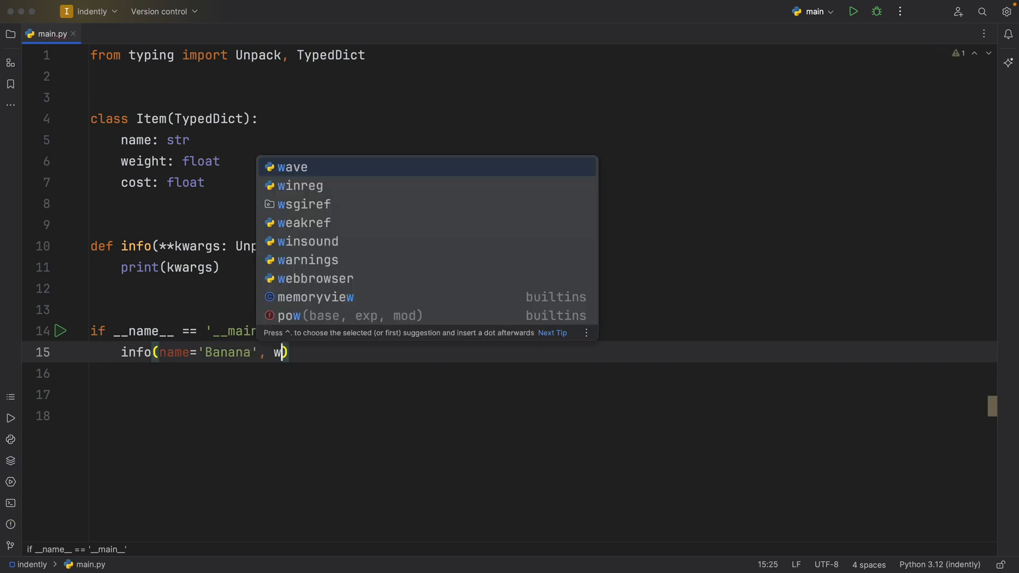
text(eight=)
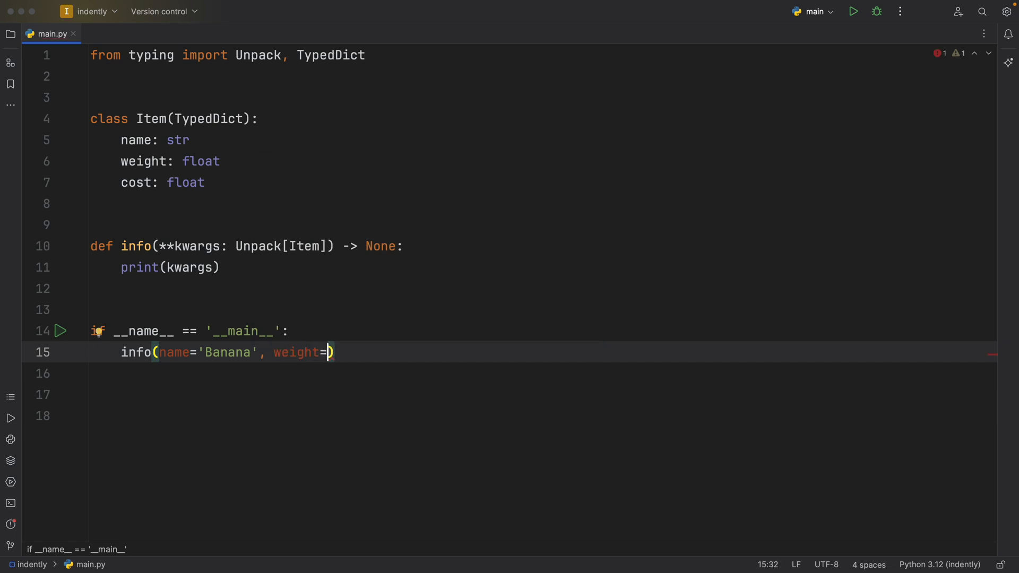
text(3)
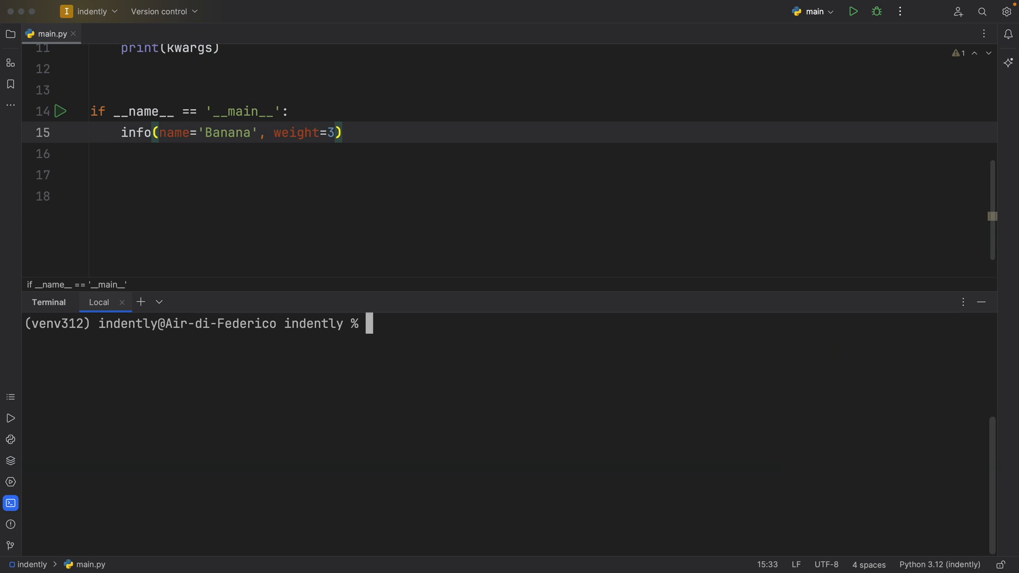
- Run mypy main.py --enable-incomplete-feature=Unpack, which flags the missing cost argument
text(mypy main.py --enable-incomplete-feature=Unpack)
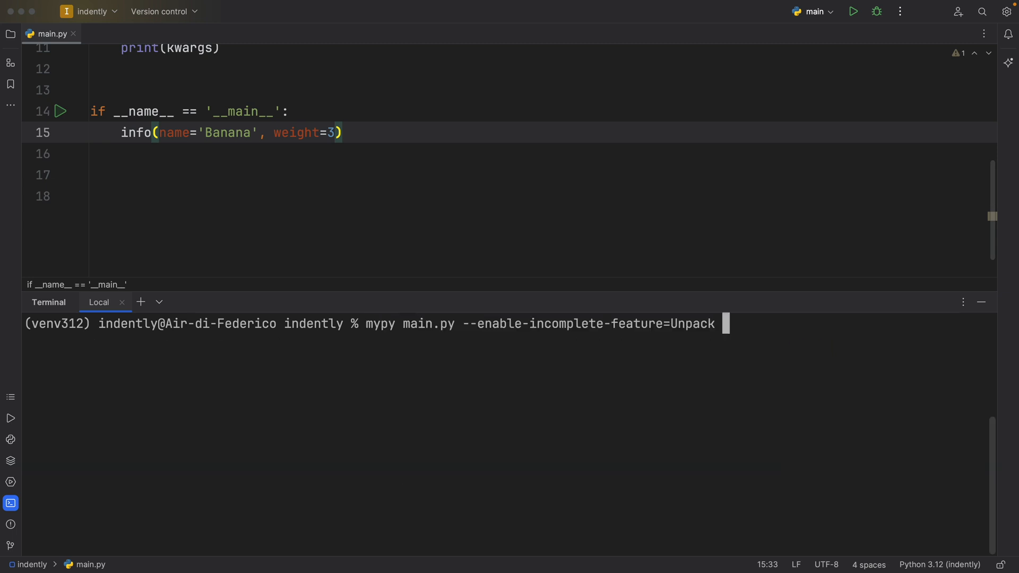
key(Return)
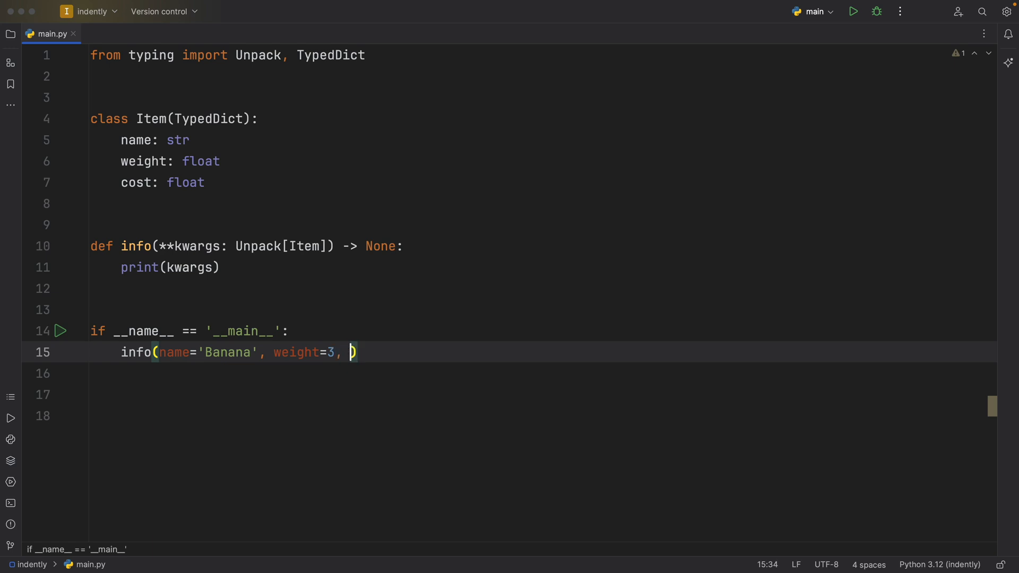
- Add cost=10 to the info call and rerun mypy
text(cost=10)
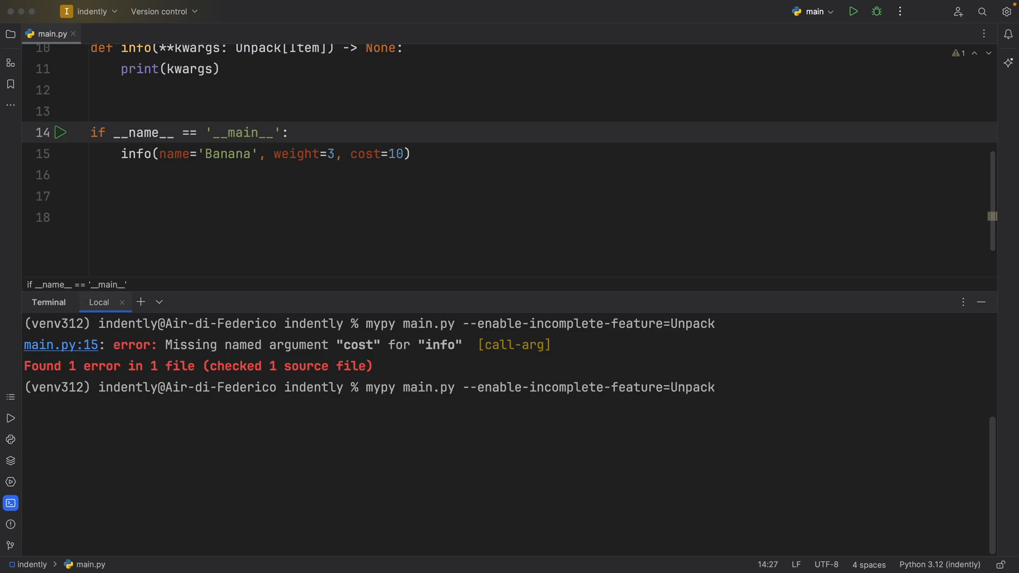
key(Return)
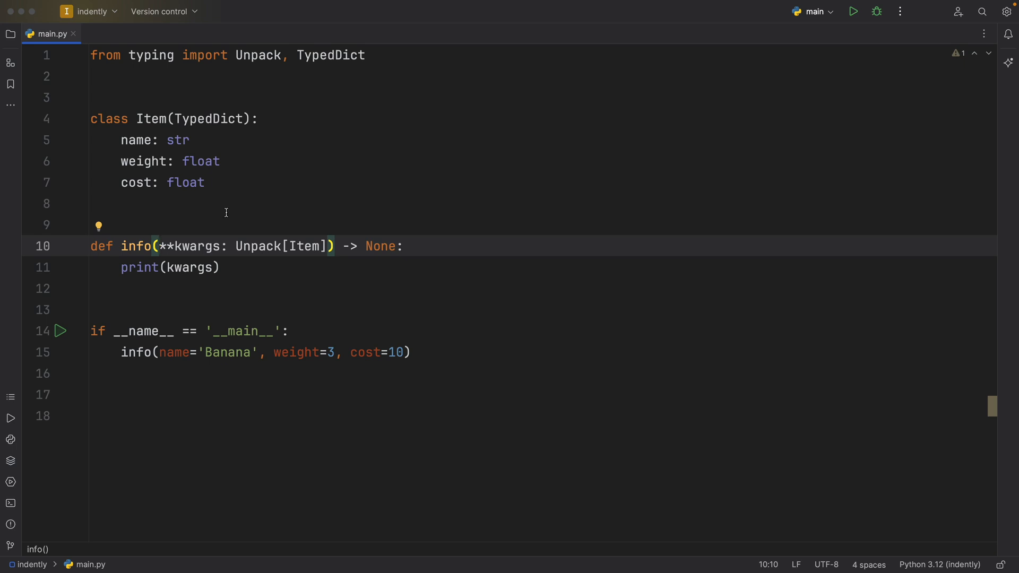
- Make name a separate first parameter of info before **kwargs
drag(120, 141, 205, 183)
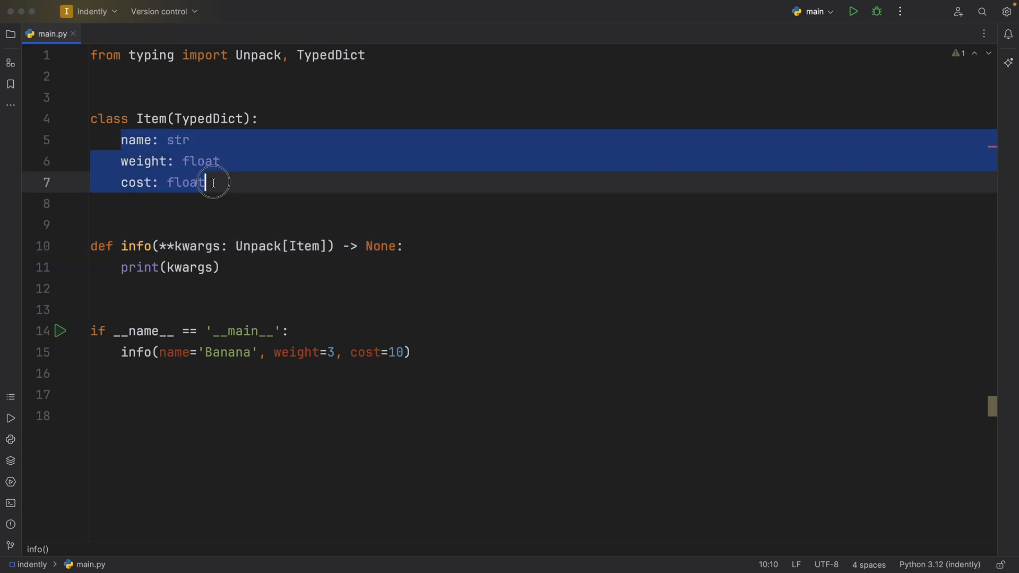
click(349, 283)
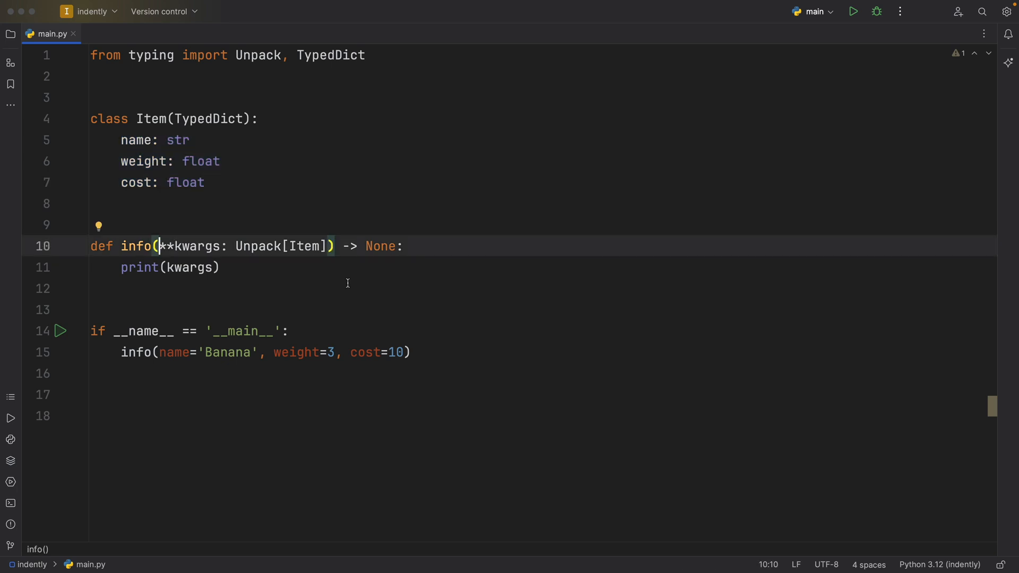
text(name,)
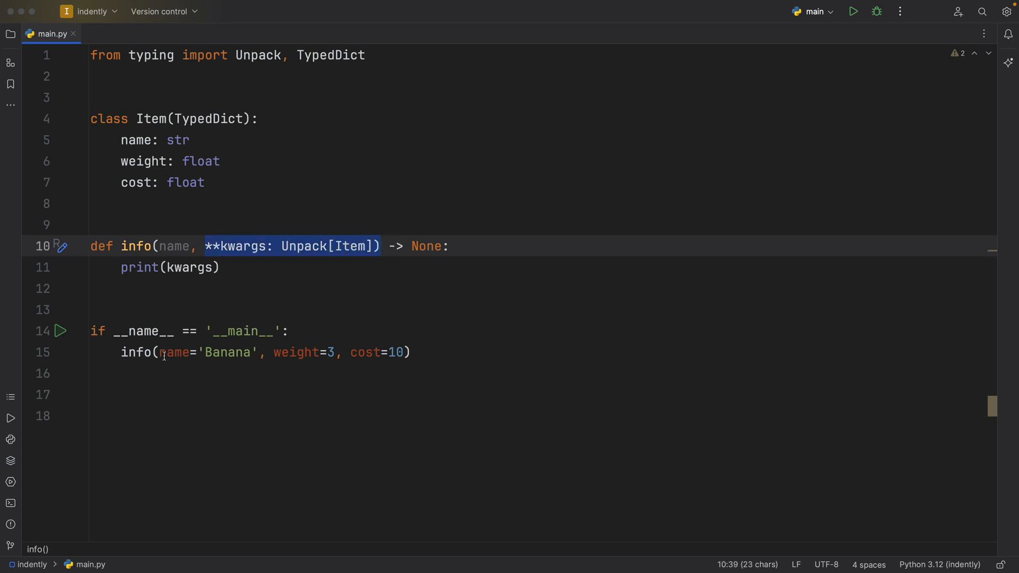
- Run the script, which prints only {'weight': 3, 'cost': 10}
click(172, 353)
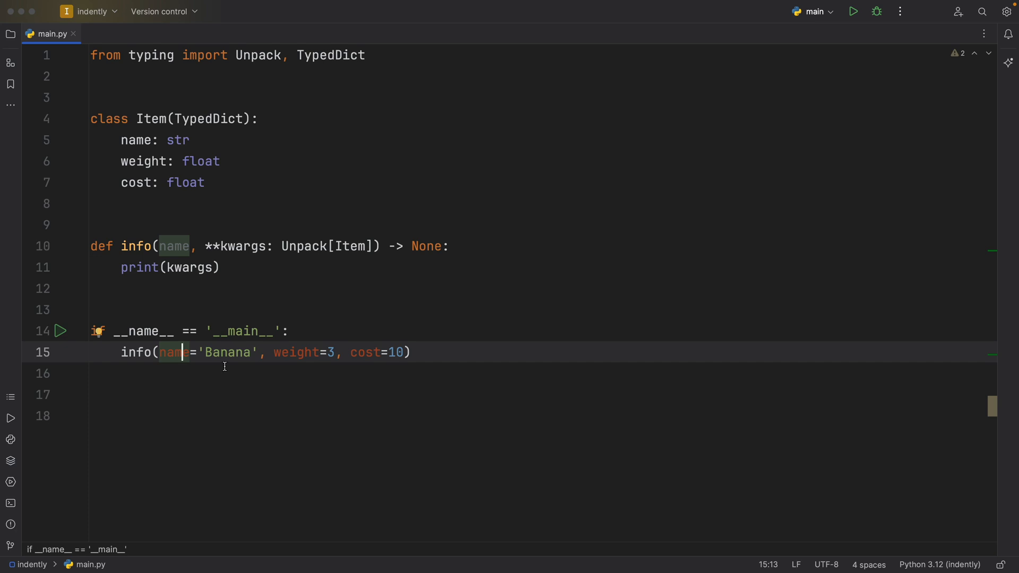
click(224, 373)
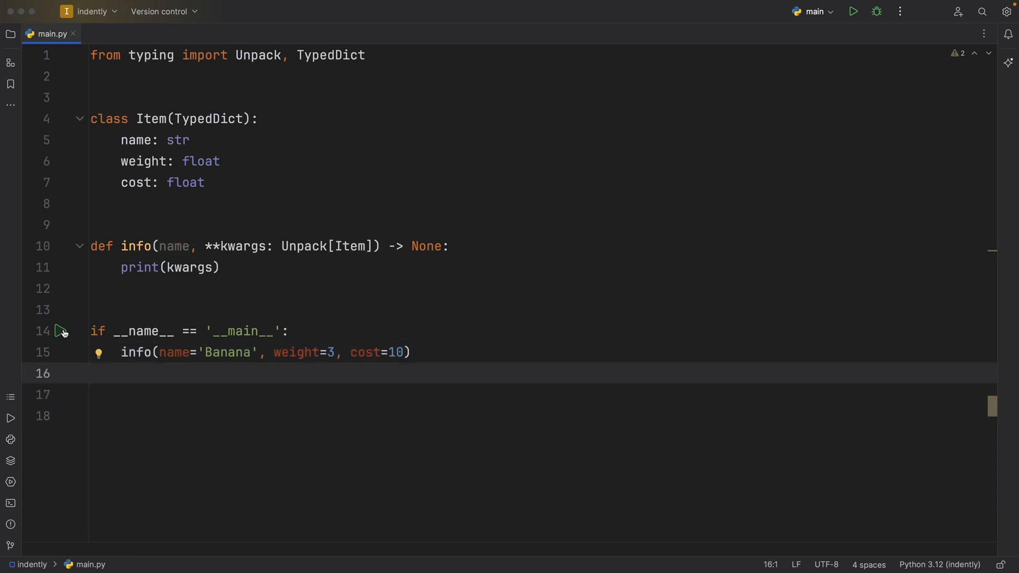
click(854, 11)
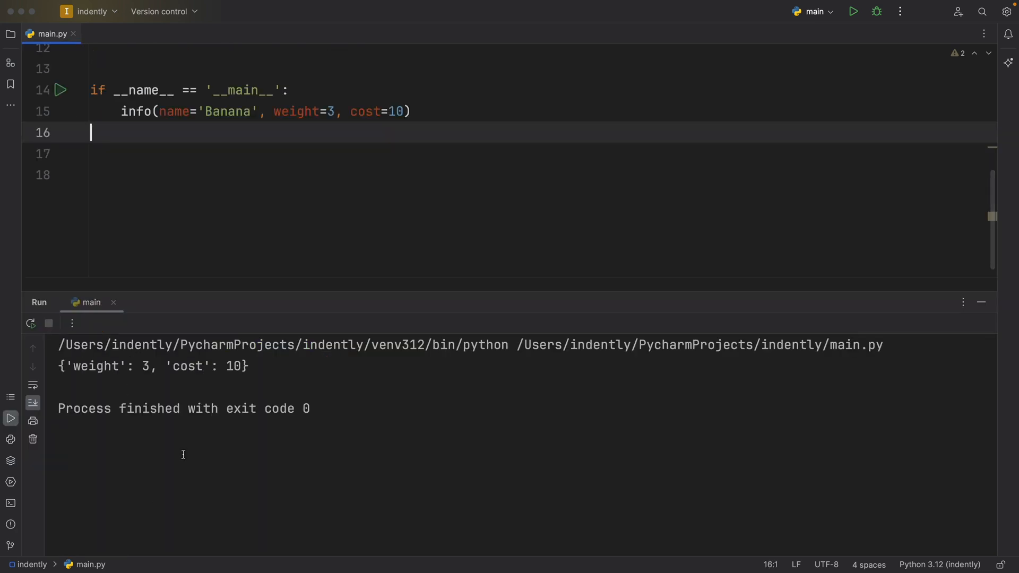
click(173, 111)
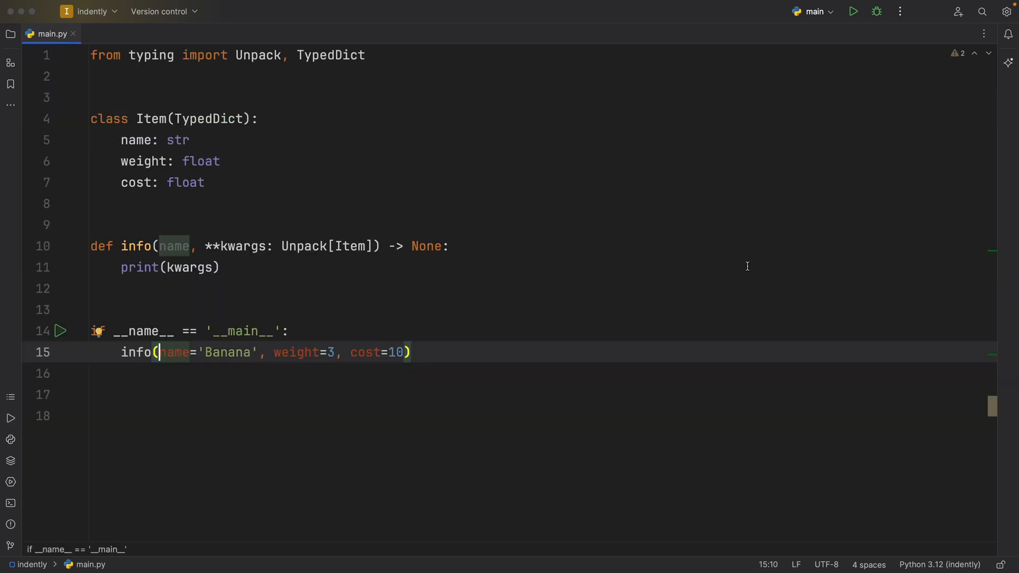
- Pass a positional 'Banana' argument in the call alongside name='Banana' and run it
text('Banana',)
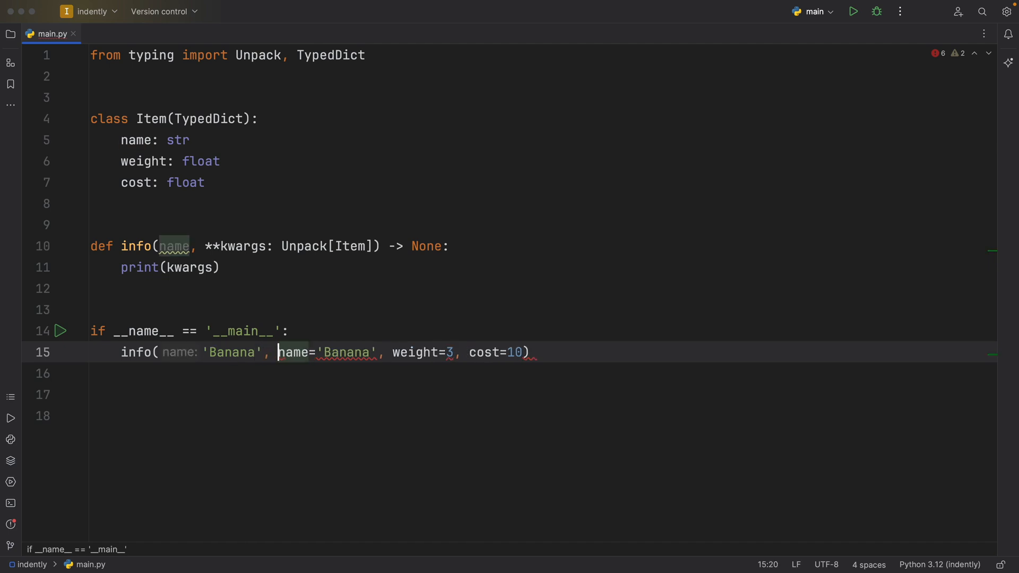
double_click(231, 352)
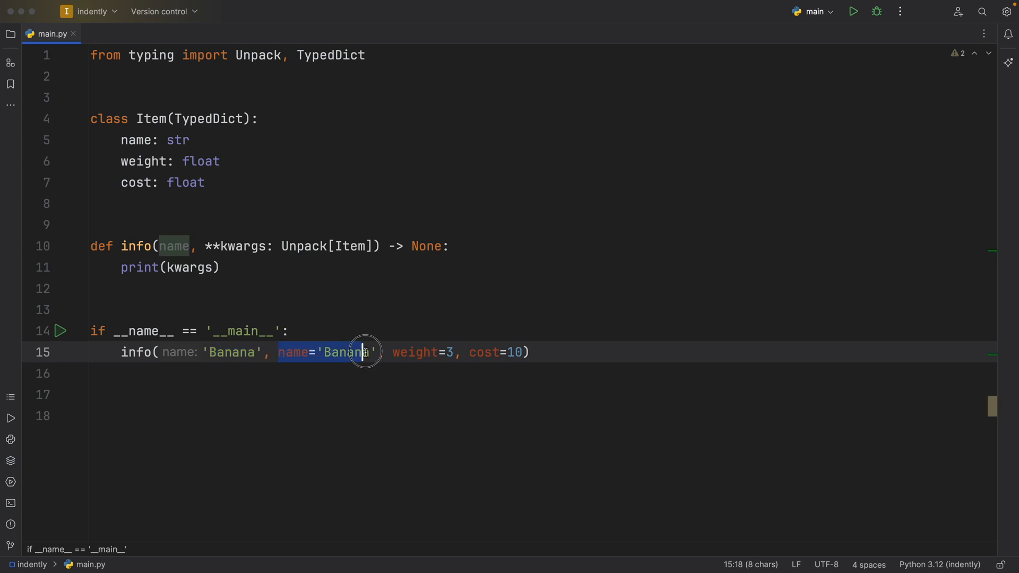
click(852, 10)
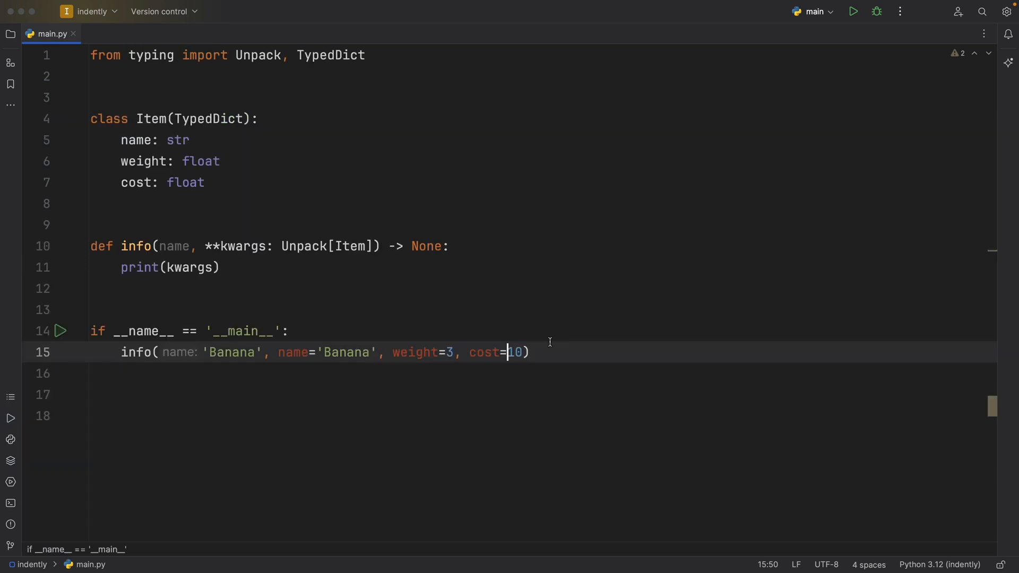
mouse_move(502, 338)
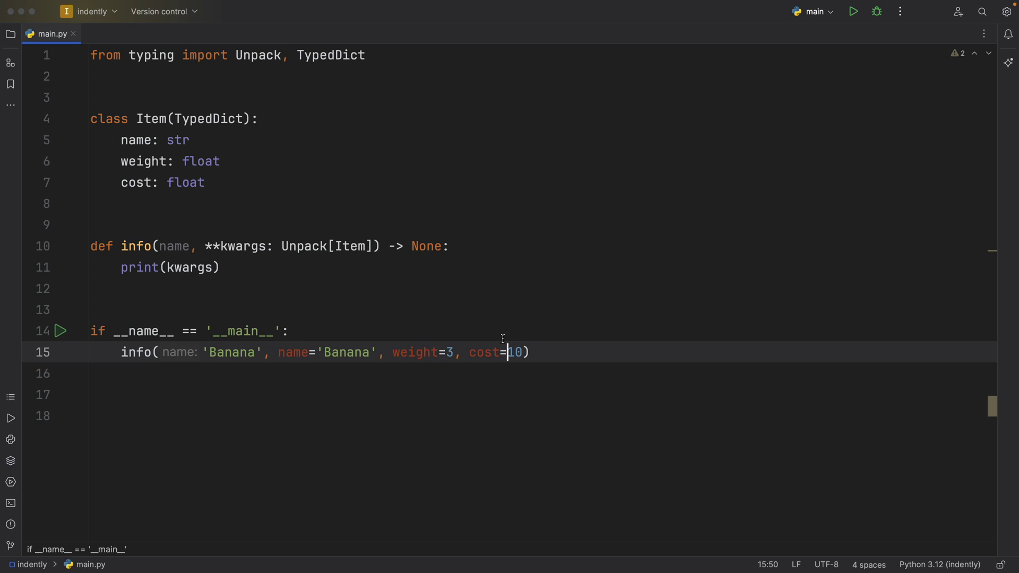
- Make name positional-only with a slash and change the positional argument to 'Test 1'
click(198, 245)
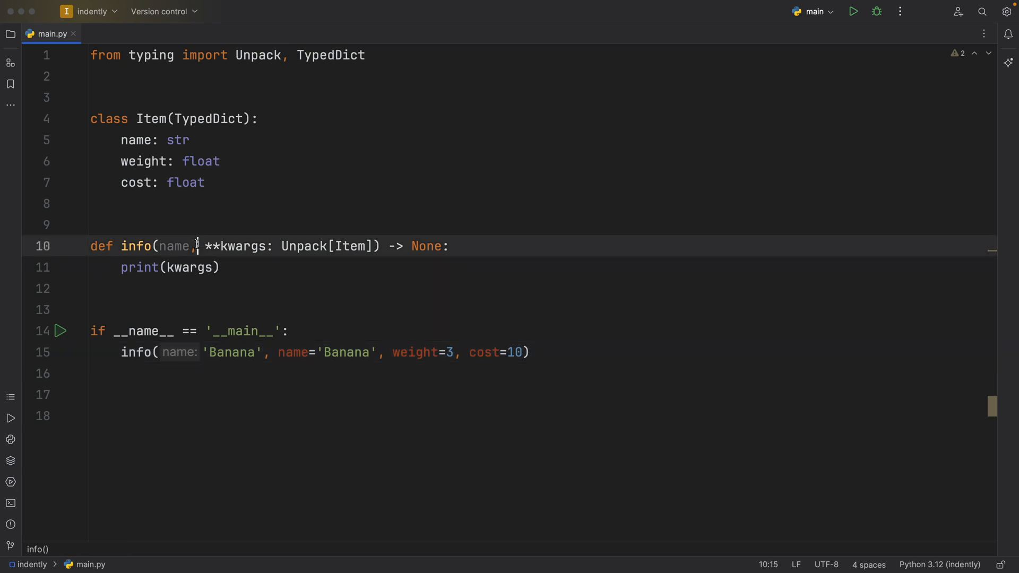
text(/)
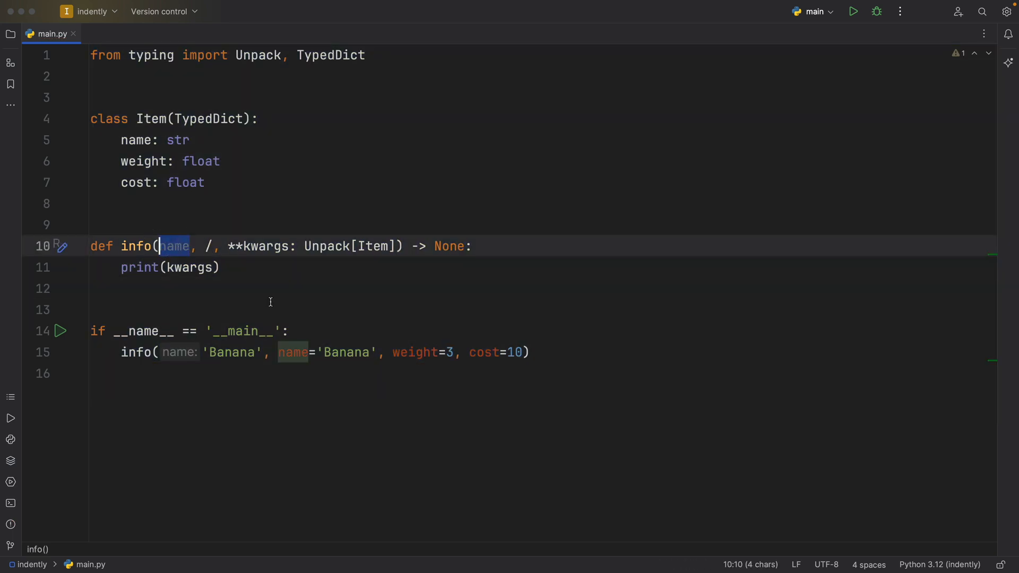
click(232, 353)
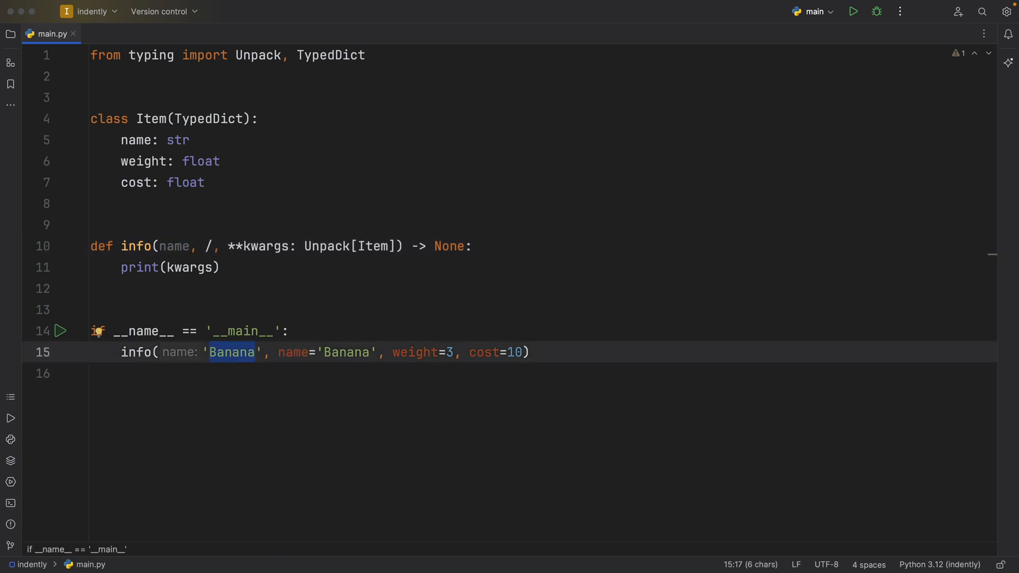
text(Test 1)
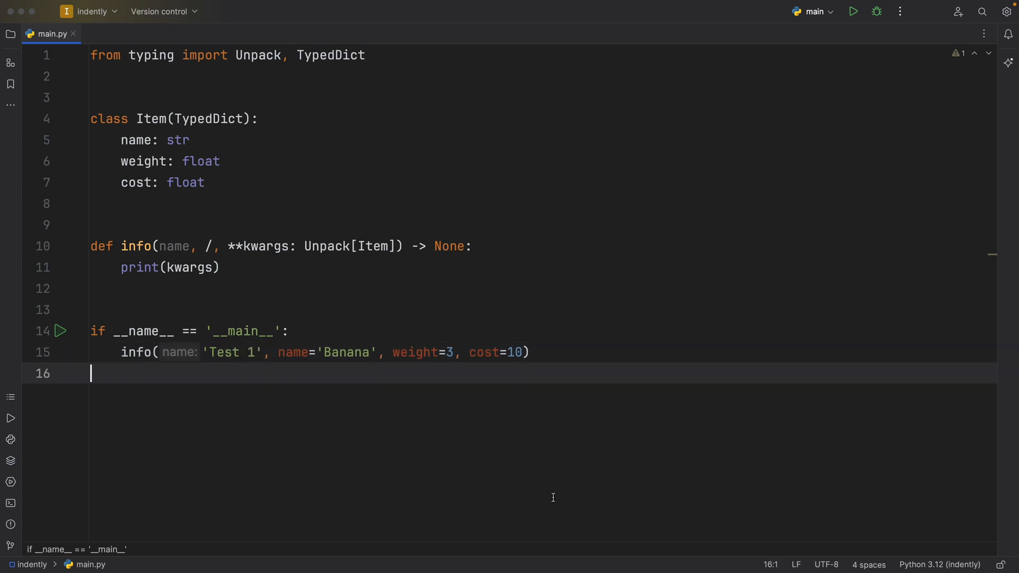
- Change info's body to print(name, kwargs, sep=': ') and run the script
click(854, 10)
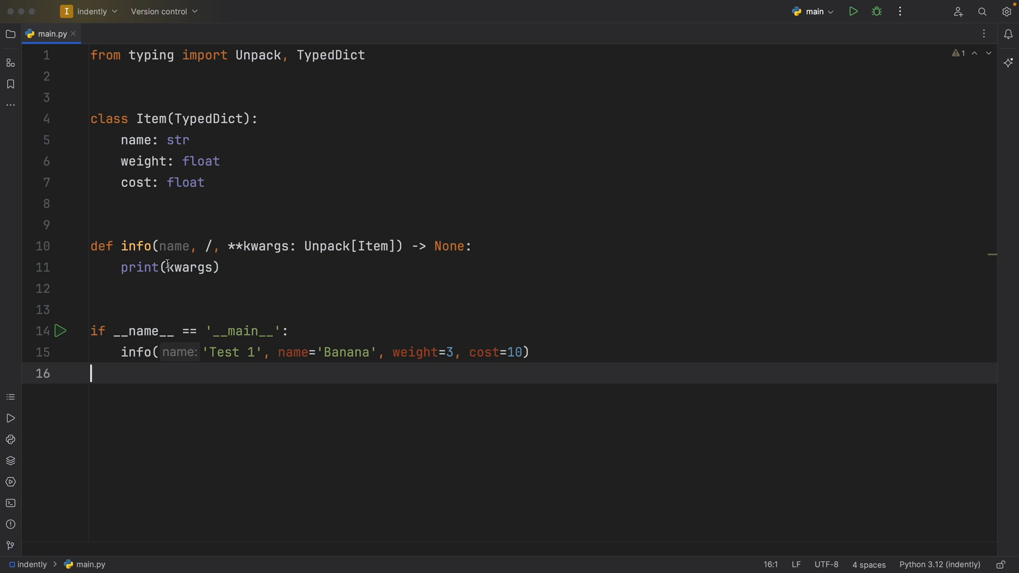
text(name,)
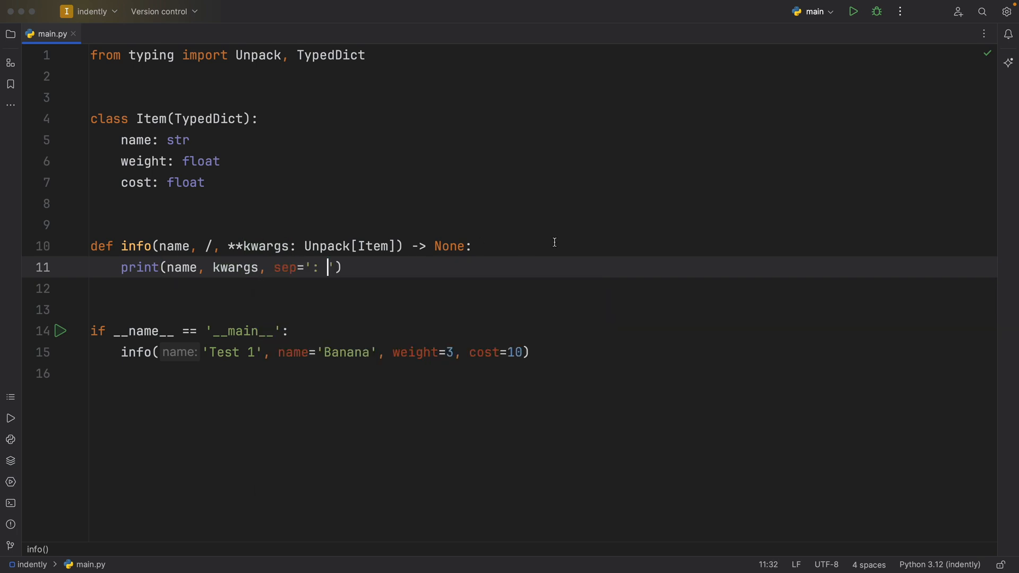
click(853, 11)
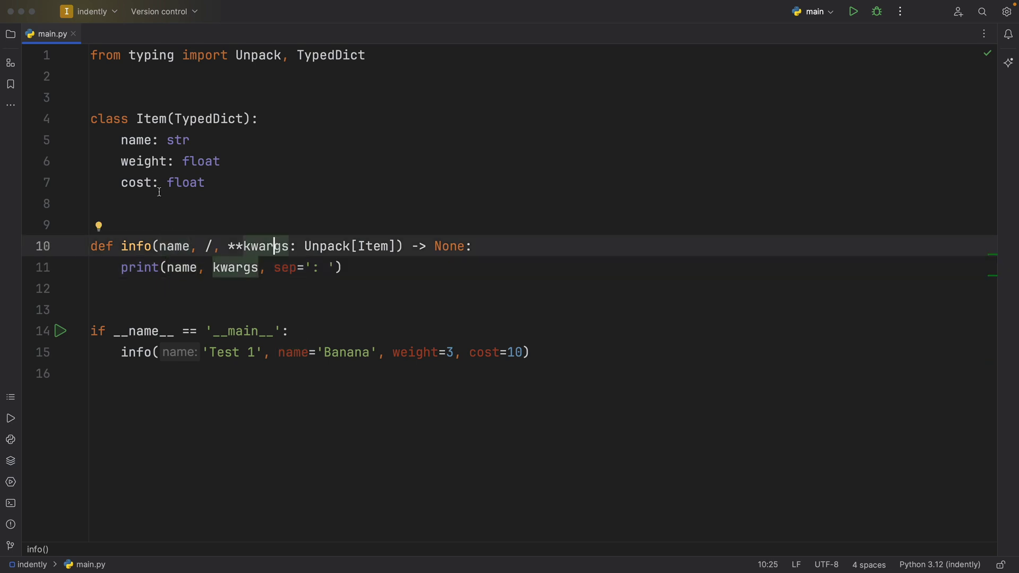
click(184, 140)
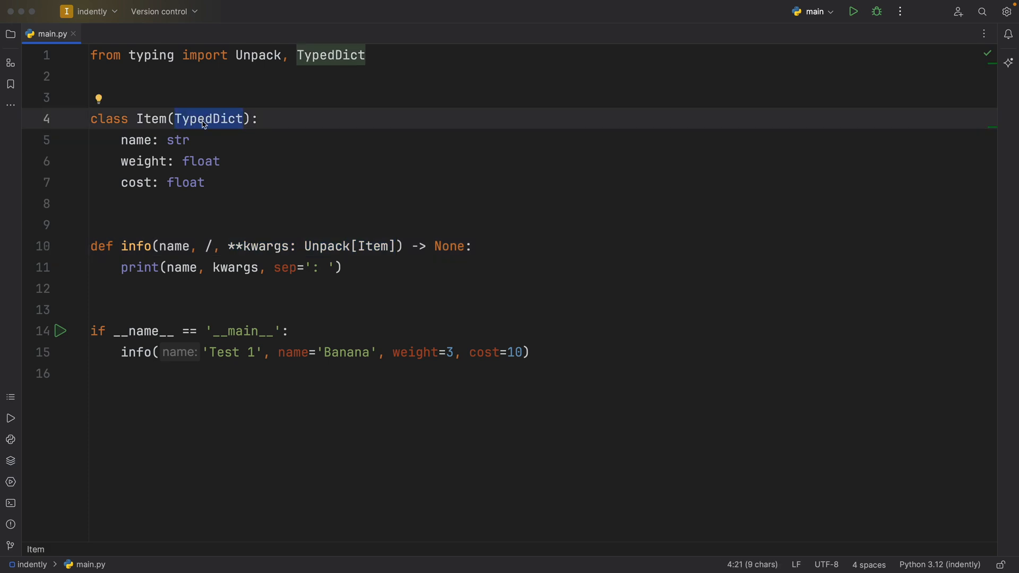
click(387, 268)
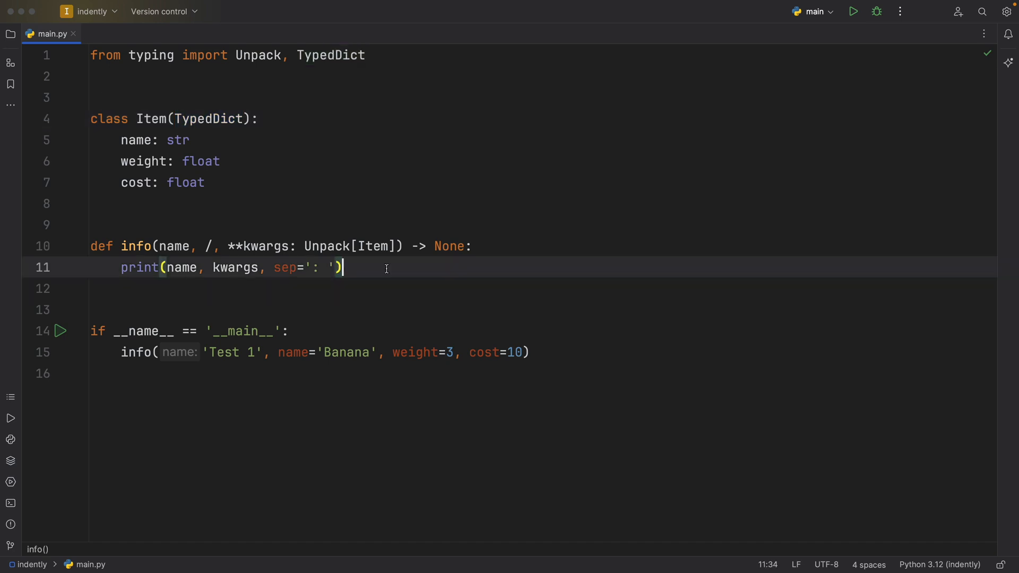
mouse_move(323, 234)
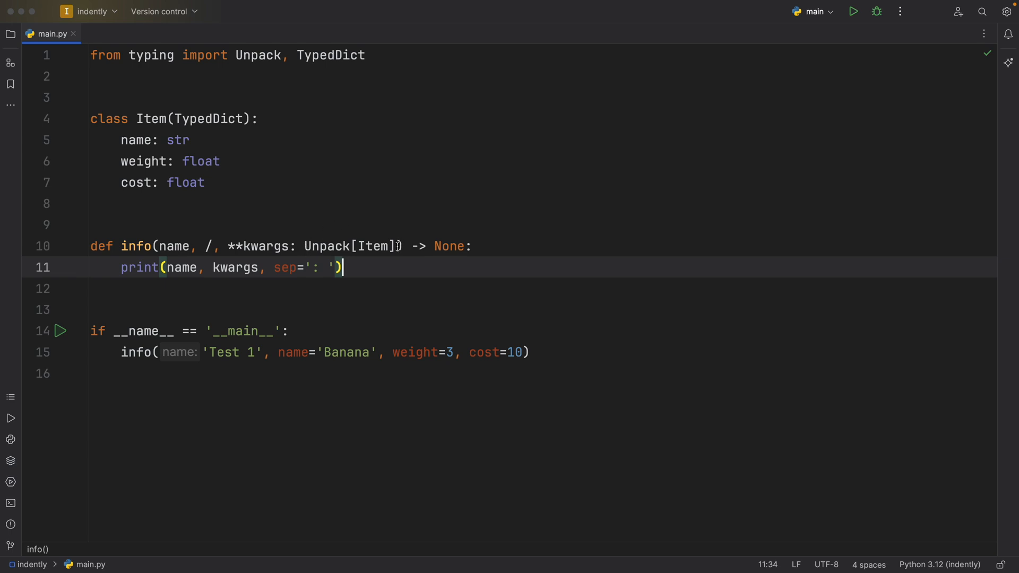
double_click(351, 245)
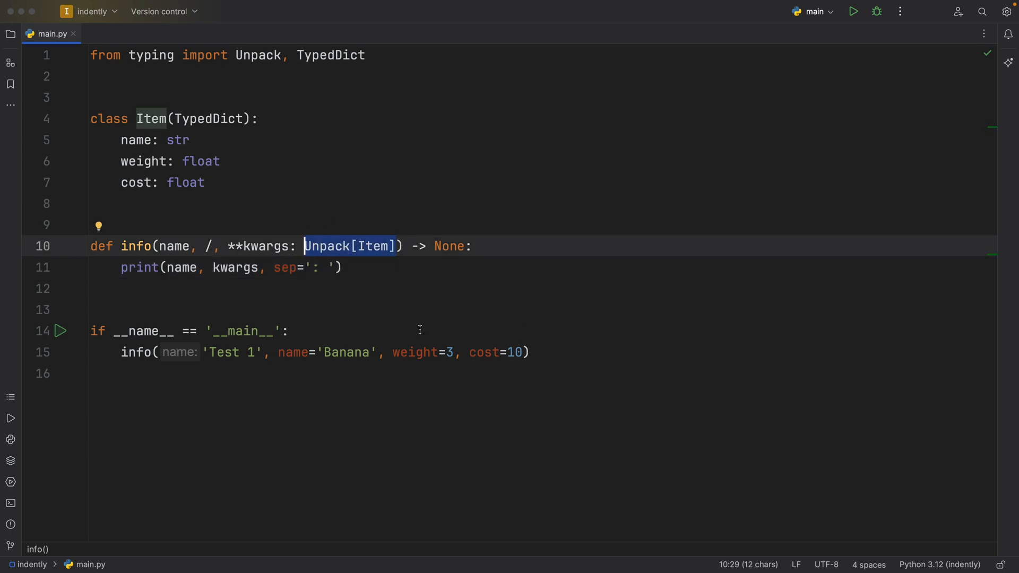